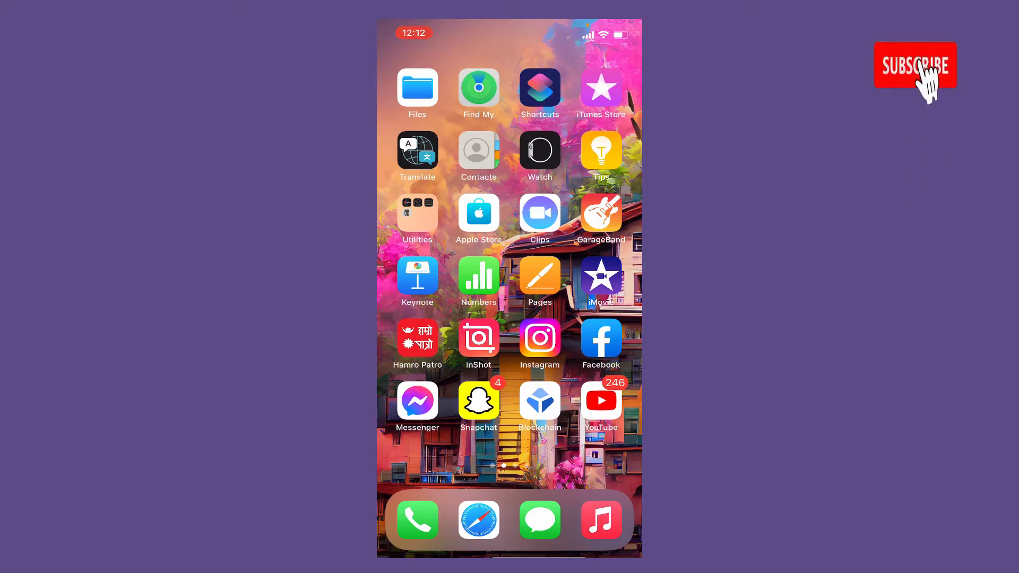
Move to the second Home Screen page showing Chrome, Gmail, Spotify and Netflix.
click(915, 66)
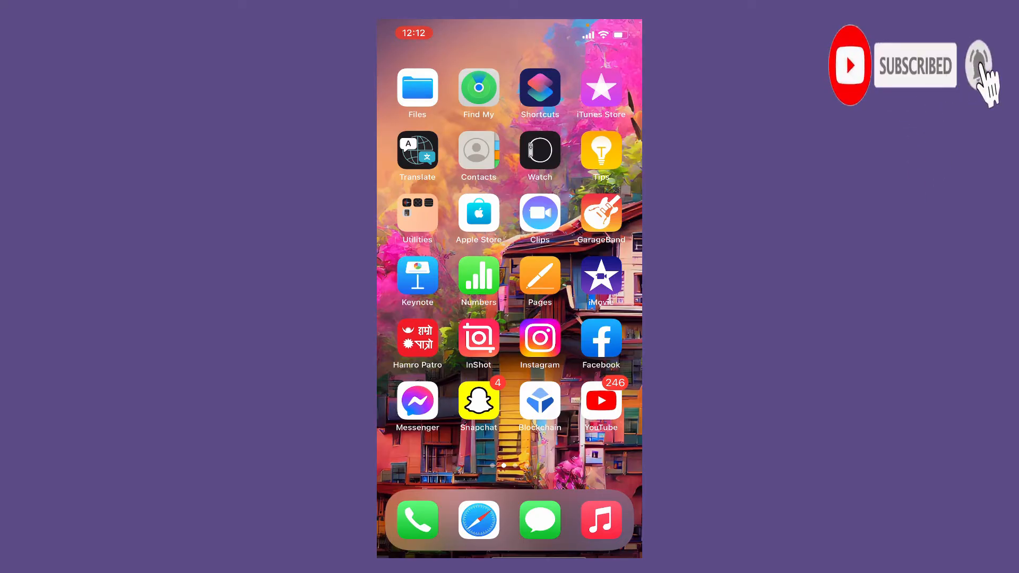
click(981, 66)
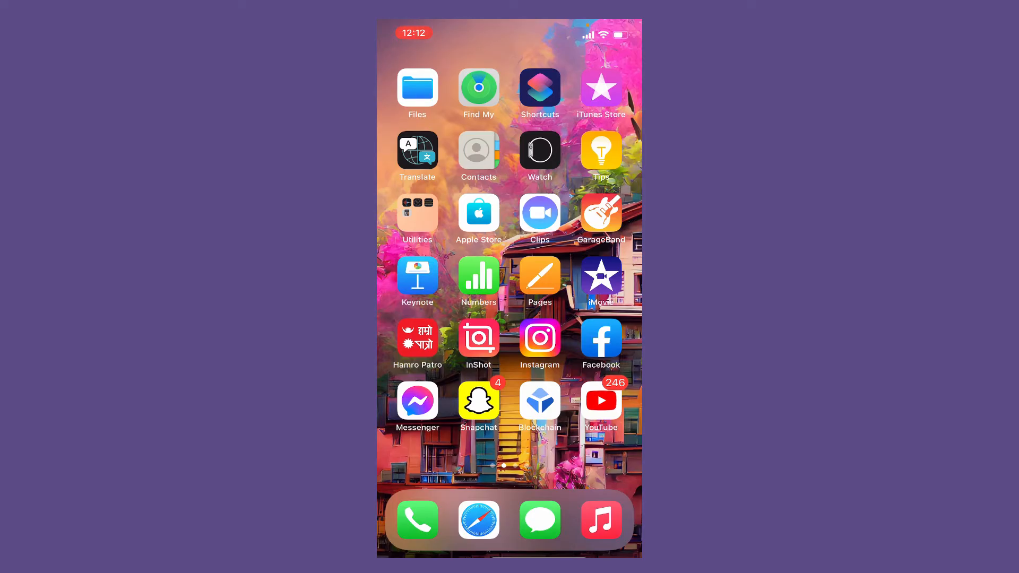
scroll(left, 3)
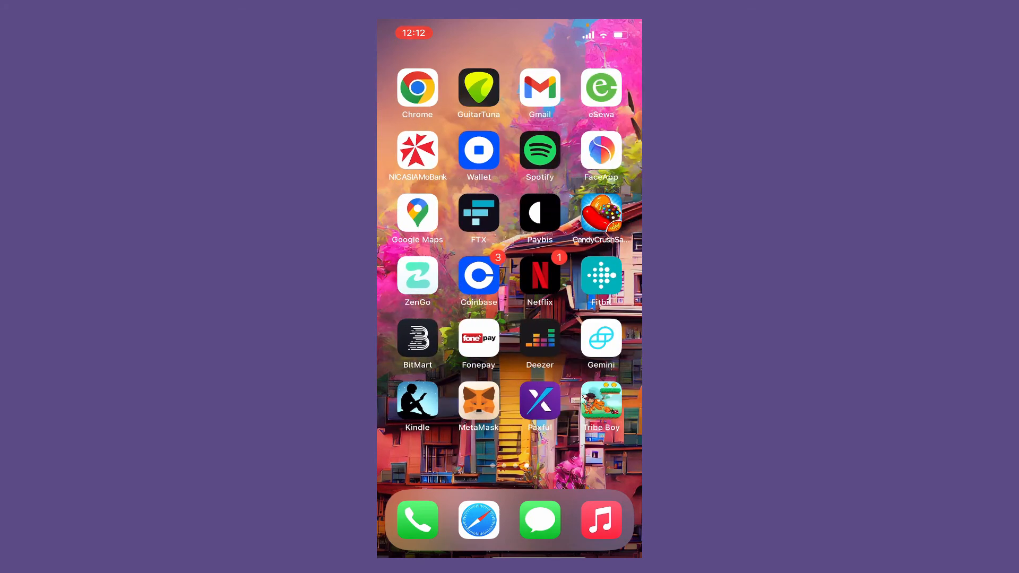
Launch the Kindle app to its home page with library books and recommendations.
click(417, 400)
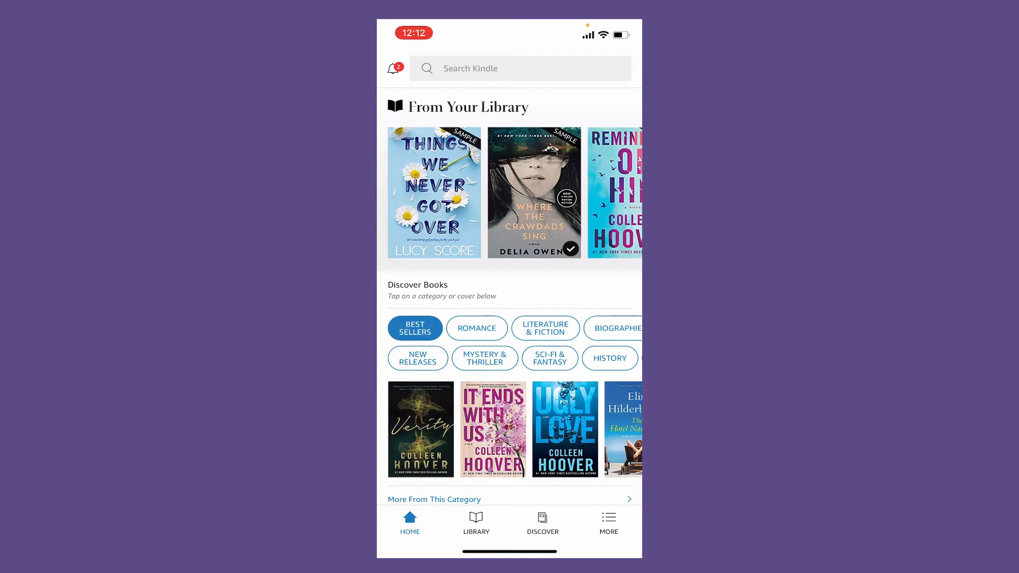
Show the Library's Downloaded filter listing the two downloaded sample books.
click(476, 522)
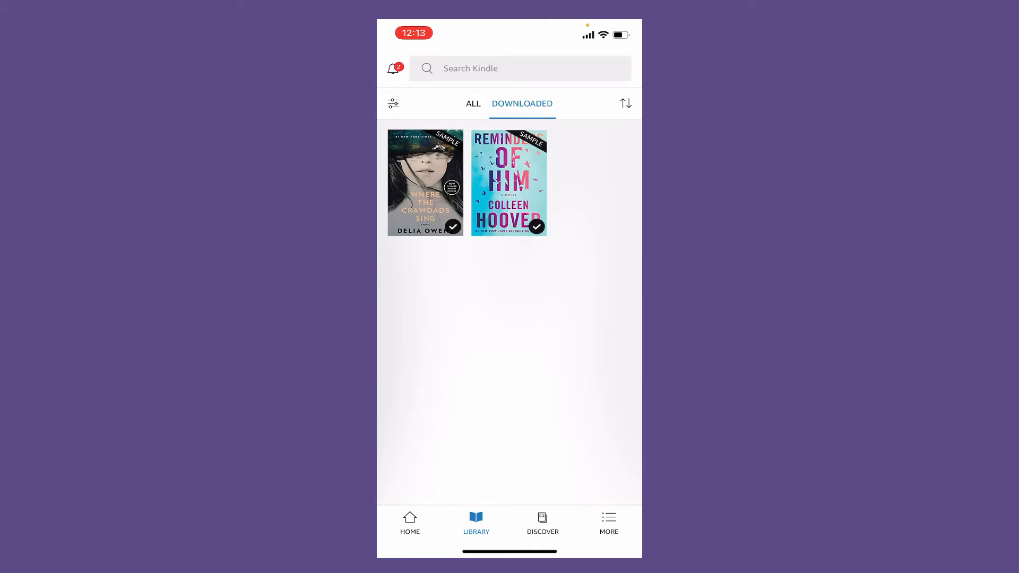
Open the Reminders of Him sample, then return to the Kindle home page.
click(509, 183)
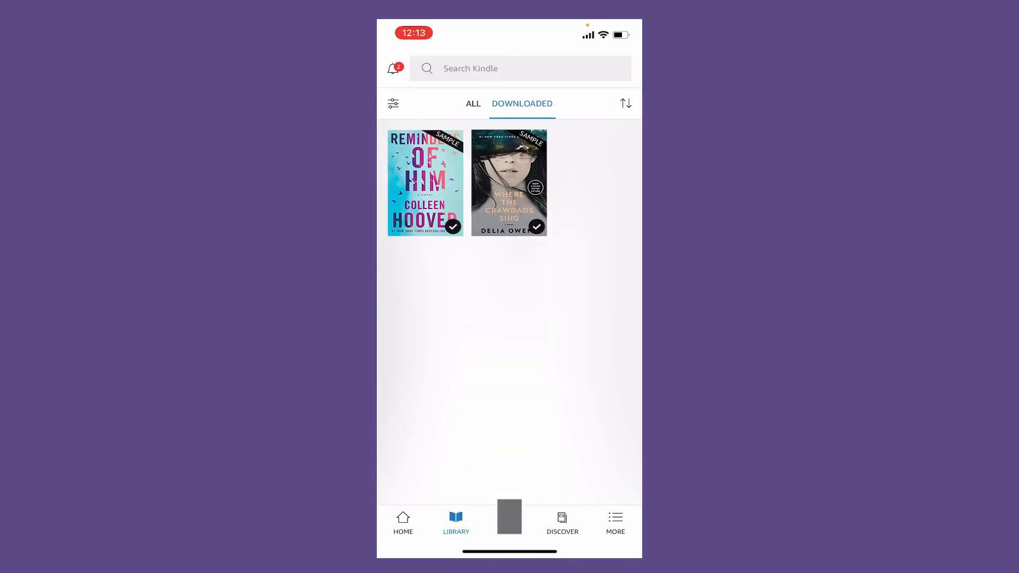
click(404, 522)
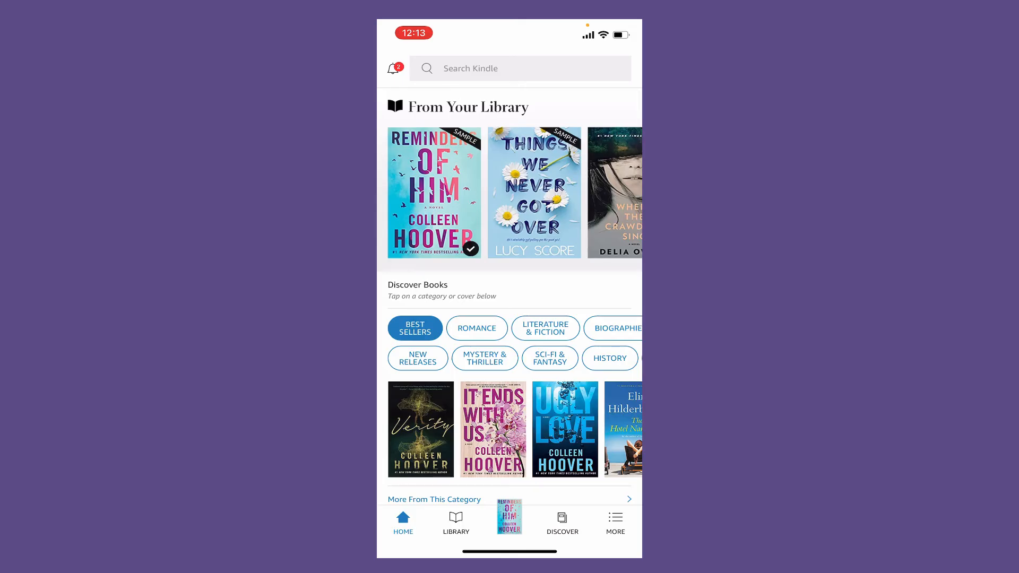